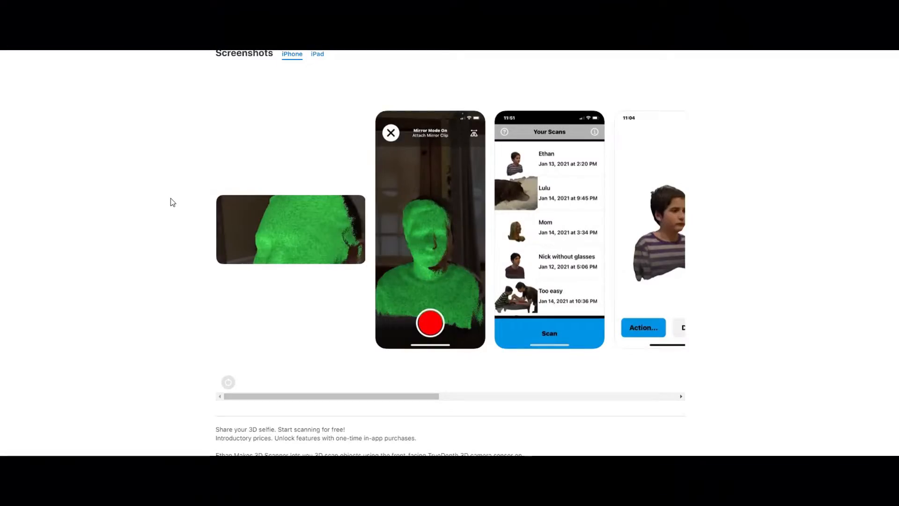
- Scroll through the file browser to locate and open the head scan Scene_09.stl
{"action": "scroll", "scroll_direction": "up", "scroll_amount": 3}
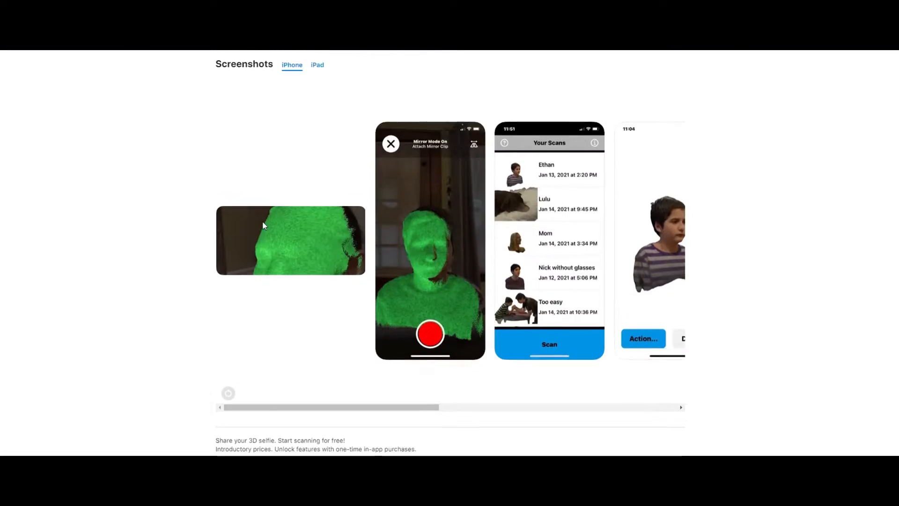
{"action": "scroll", "scroll_direction": "up", "scroll_amount": 3}
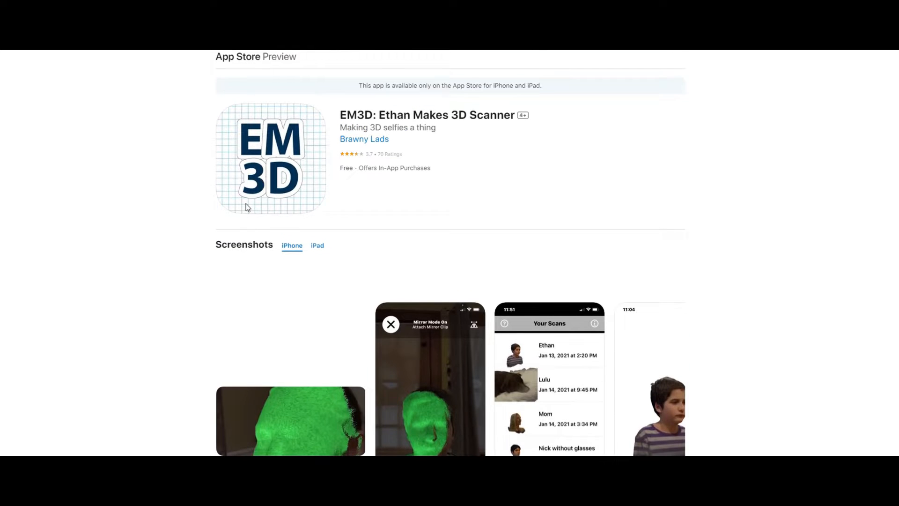
{"action": "mouse_move", "coordinate": [242, 216]}
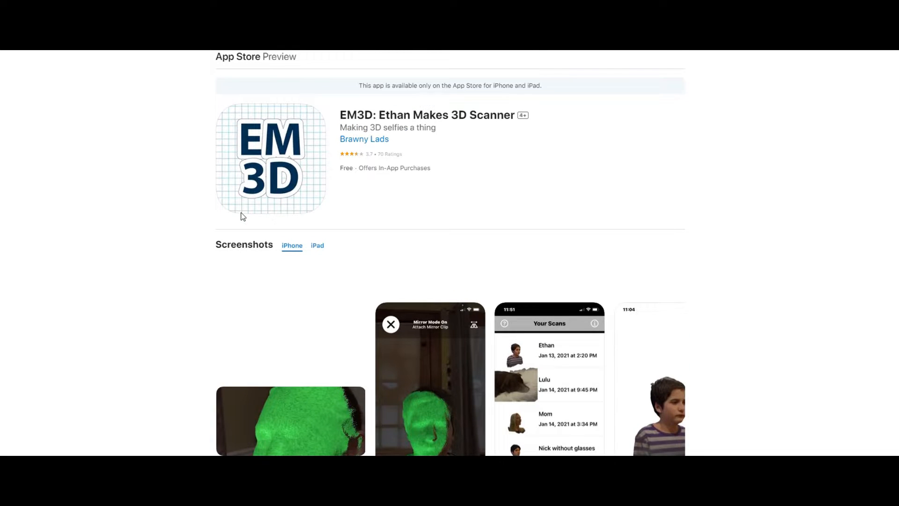
{"action": "mouse_move", "coordinate": [278, 178]}
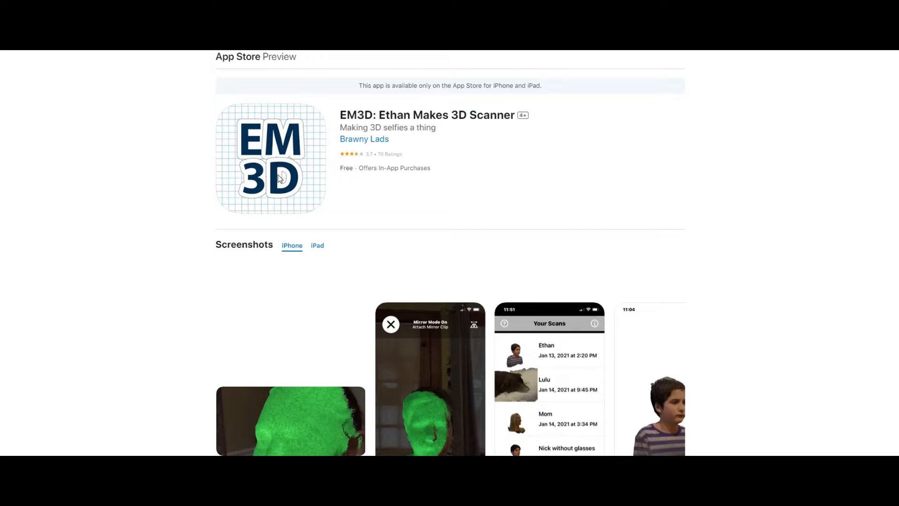
{"action": "mouse_move", "coordinate": [268, 166]}
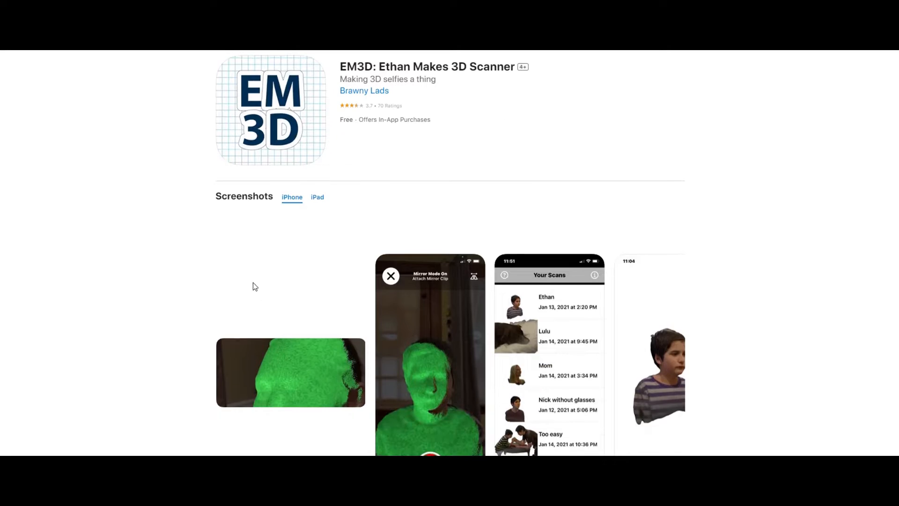
{"action": "scroll", "scroll_direction": "down", "scroll_amount": 3}
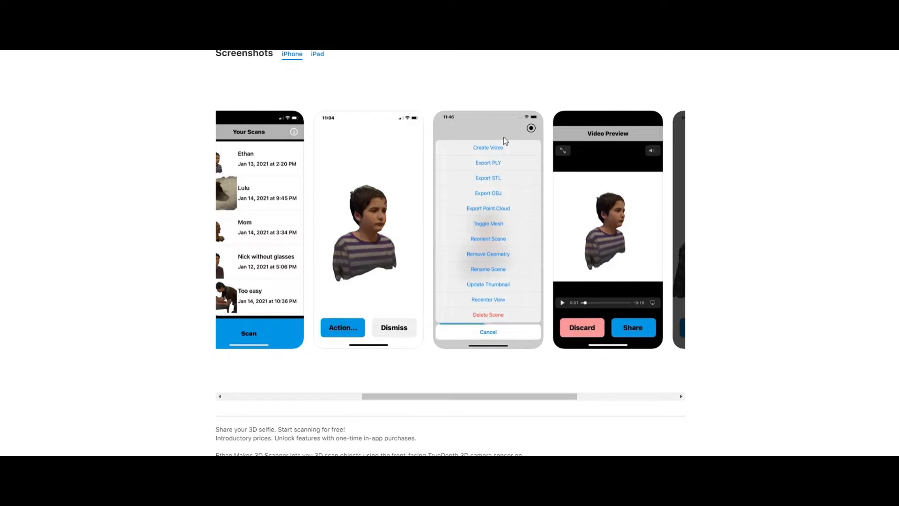
{"action": "mouse_move", "coordinate": [469, 173]}
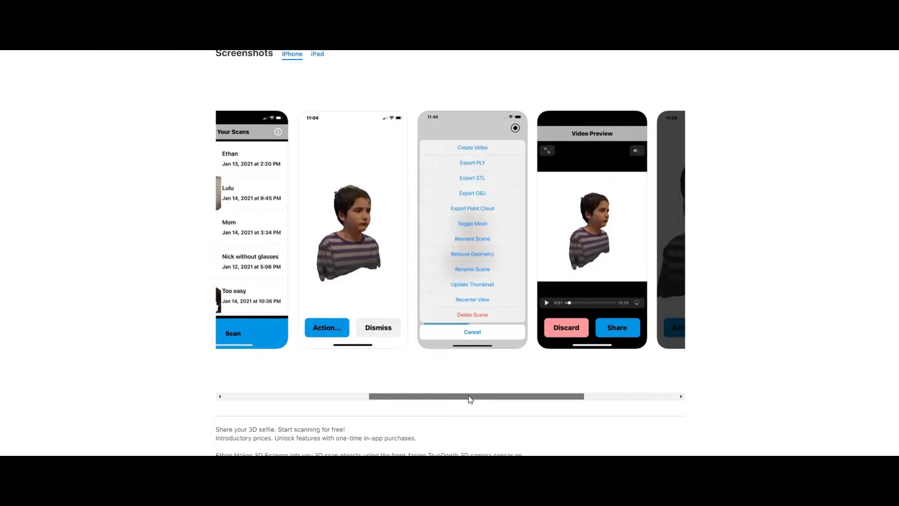
{"action": "scroll", "scroll_direction": "right", "scroll_amount": 3}
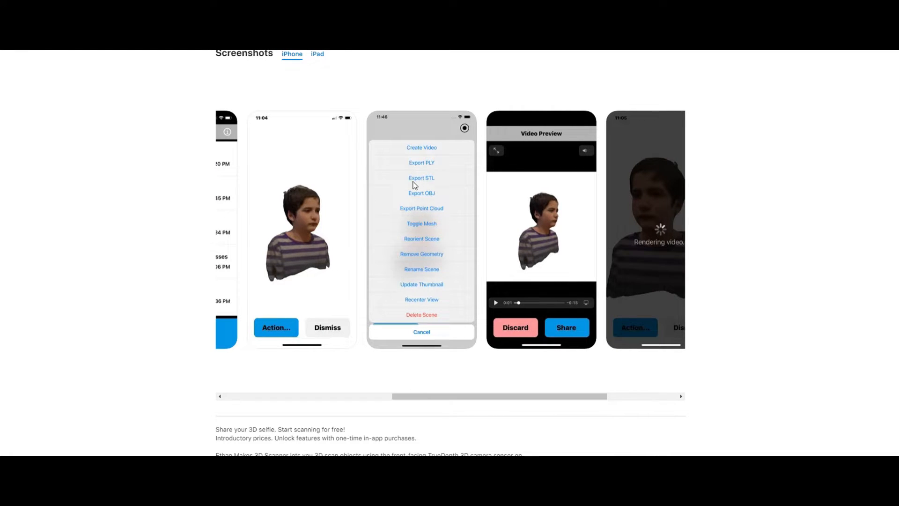
{"action": "mouse_move", "coordinate": [434, 181]}
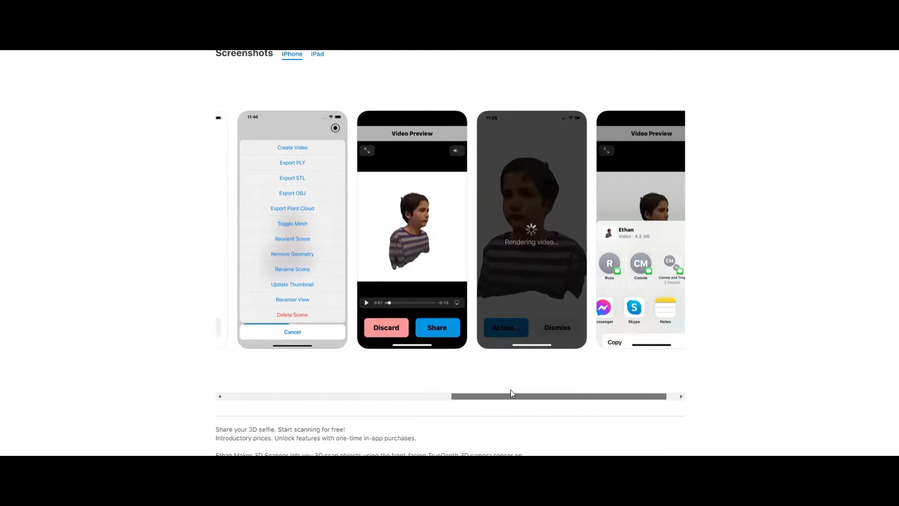
{"action": "scroll", "scroll_direction": "left", "scroll_amount": 3}
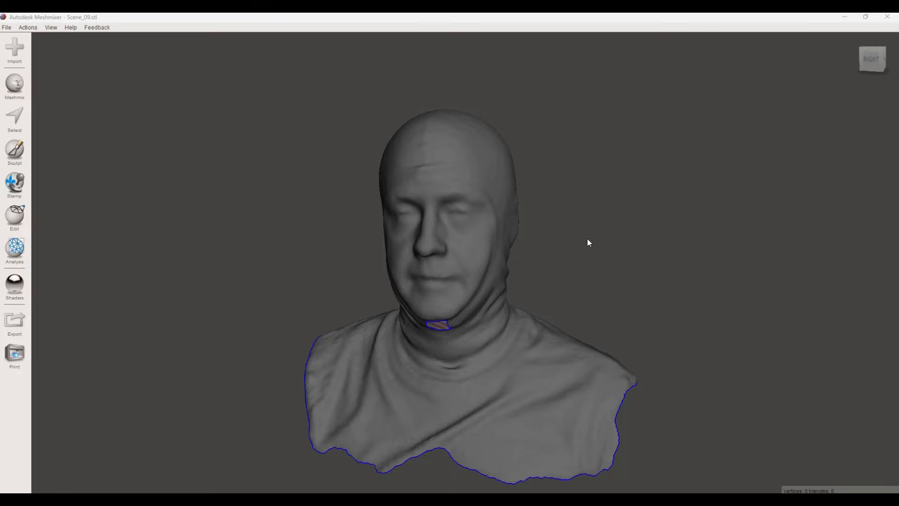
{"action": "mouse_move", "coordinate": [342, 174]}
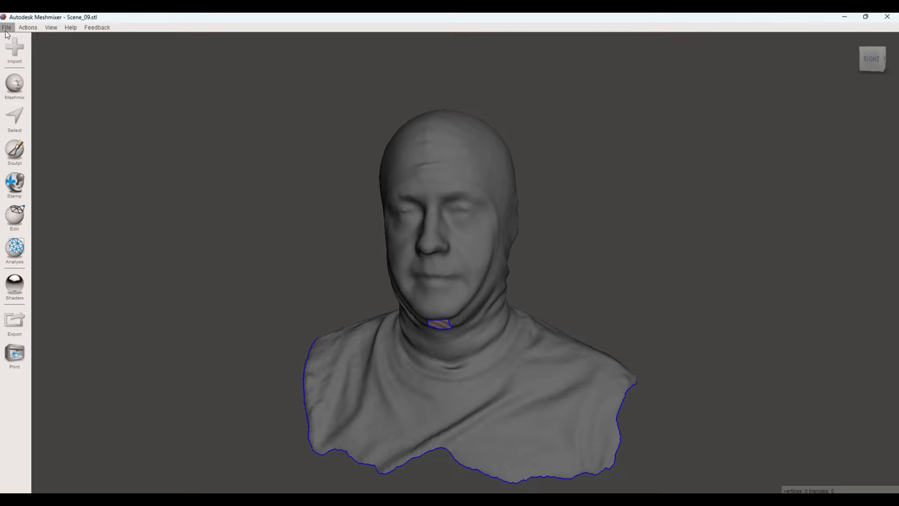
- Import and append the main Stormtrooper helmet file, accepting the automatic shift onto the head scan
{"action": "left_click", "coordinate": [14, 51]}
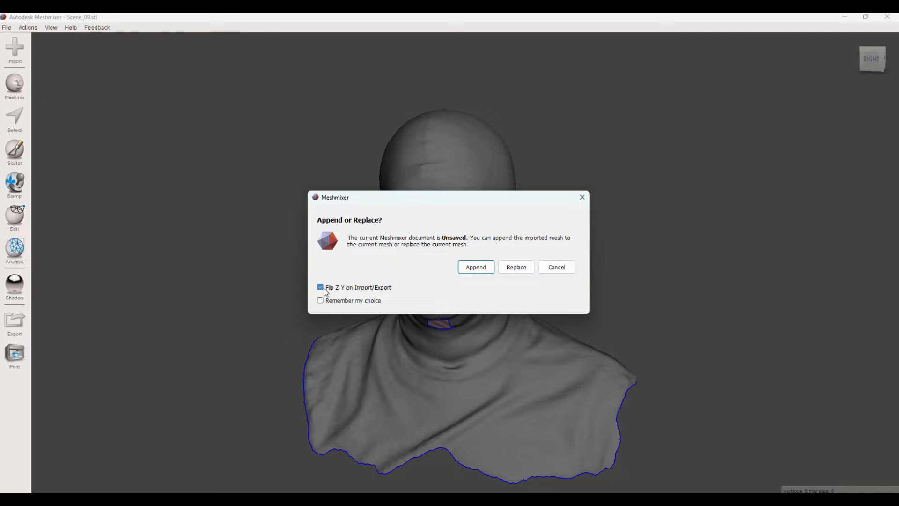
{"action": "left_click", "coordinate": [475, 266]}
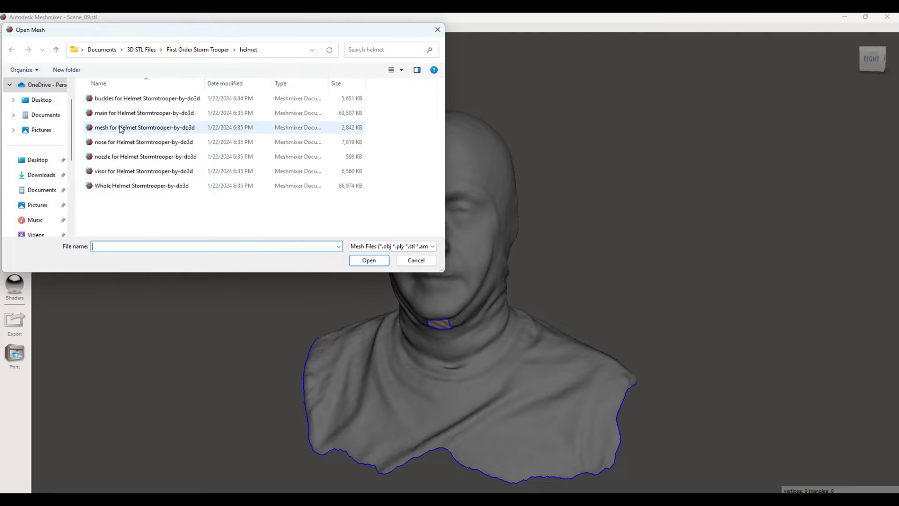
{"action": "left_click", "coordinate": [143, 113]}
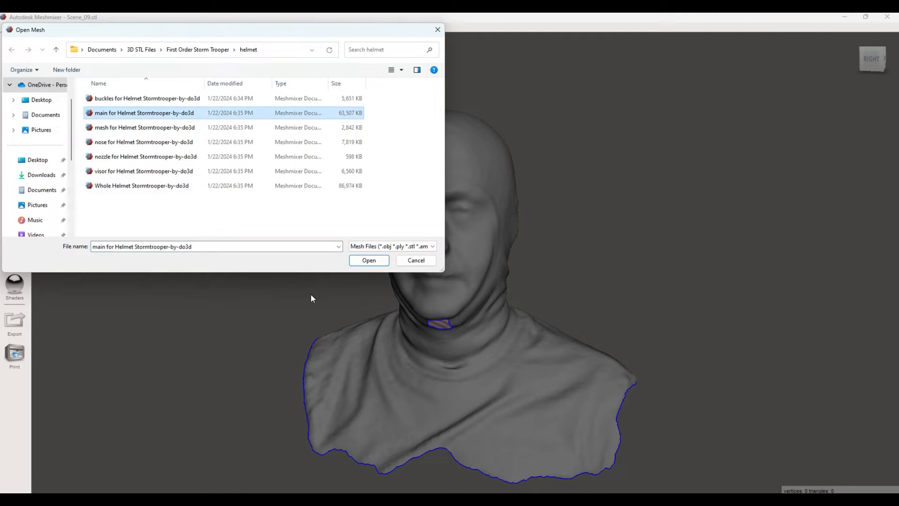
{"action": "left_click", "coordinate": [368, 260]}
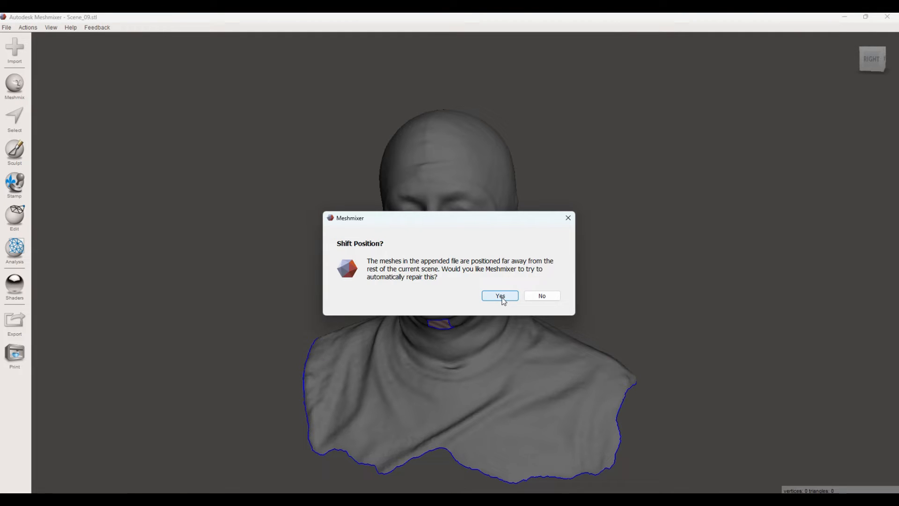
{"action": "left_click", "coordinate": [498, 296]}
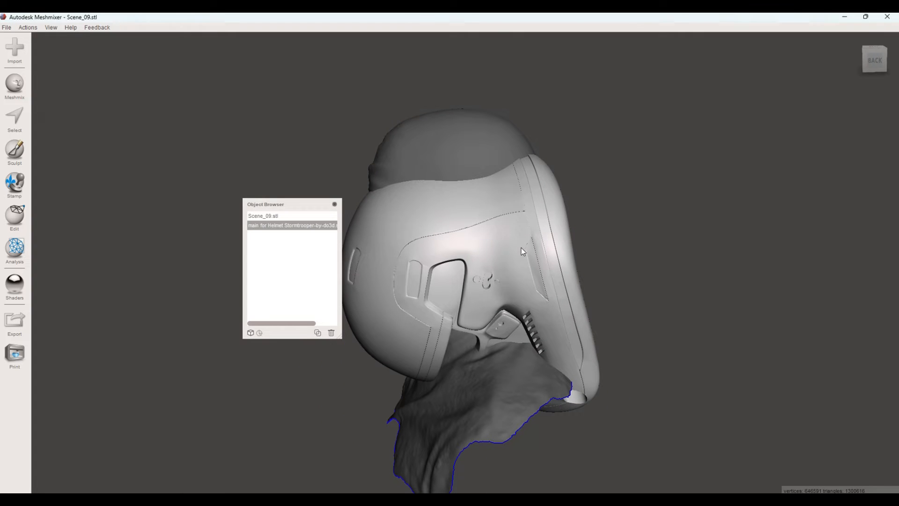
{"action": "mouse_move", "coordinate": [14, 137]}
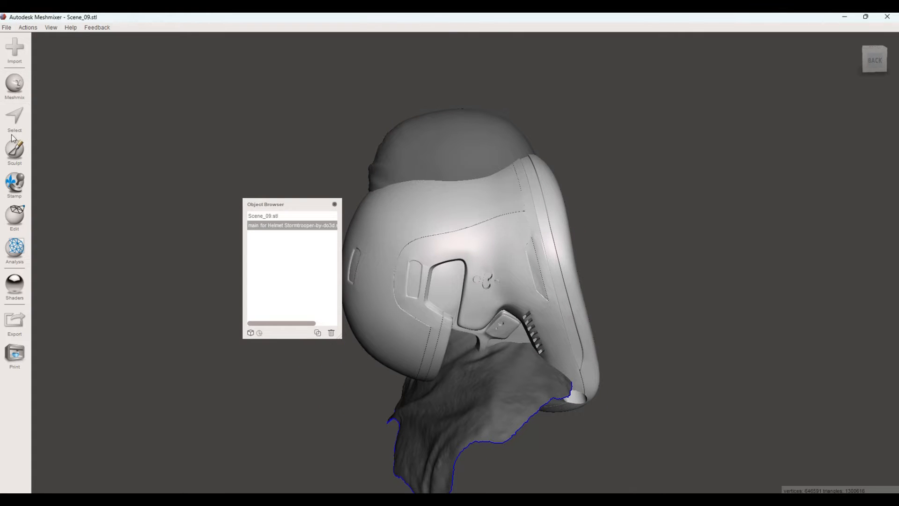
- Rotate the helmet upright to about −81° in X and move it roughly 239 mm beside the head
{"action": "left_click", "coordinate": [15, 217]}
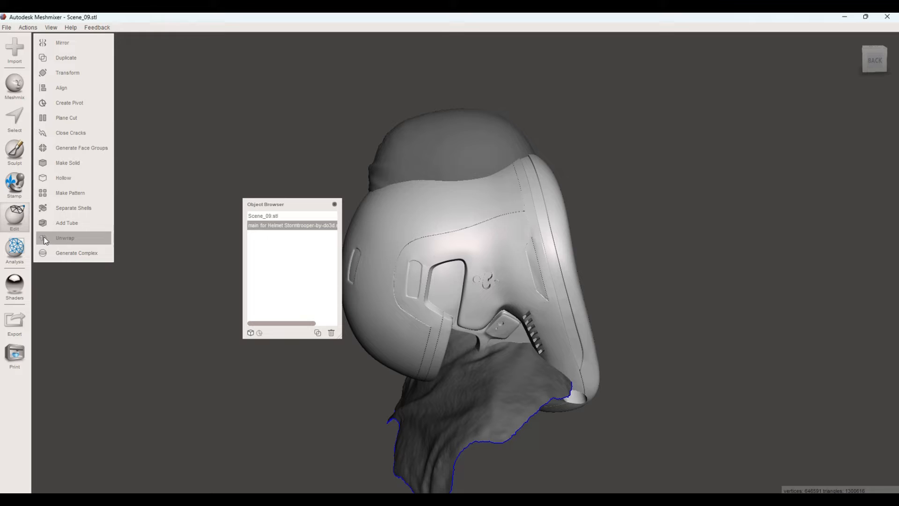
{"action": "mouse_move", "coordinate": [589, 337]}
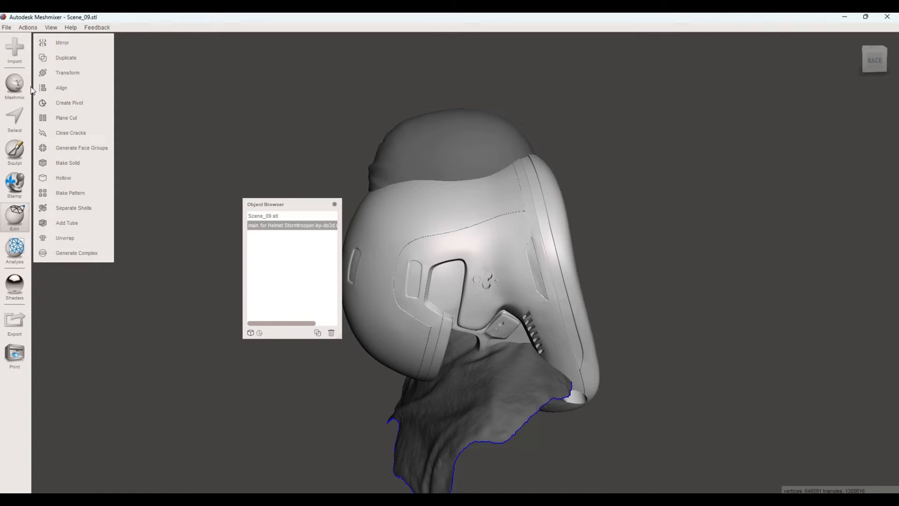
{"action": "left_click", "coordinate": [67, 72]}
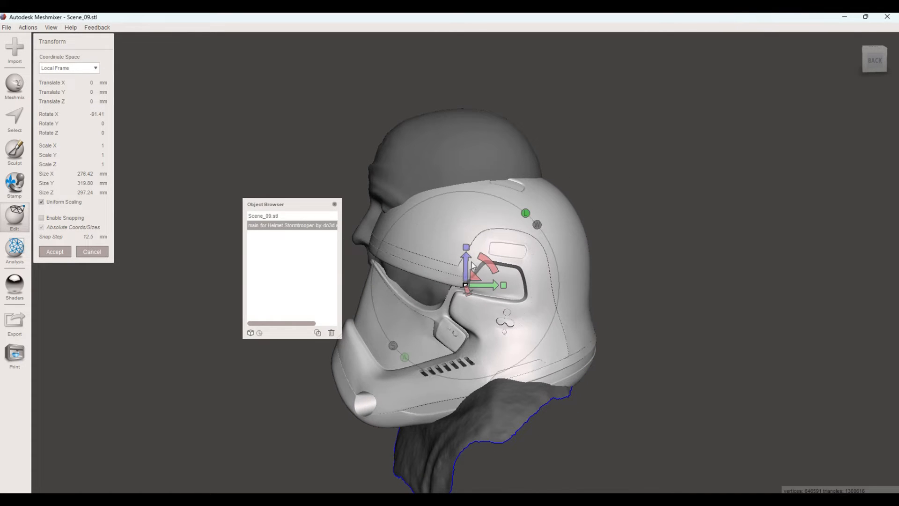
{"action": "left_click_drag", "start_coordinate": [466, 249], "coordinate": [468, 174]}
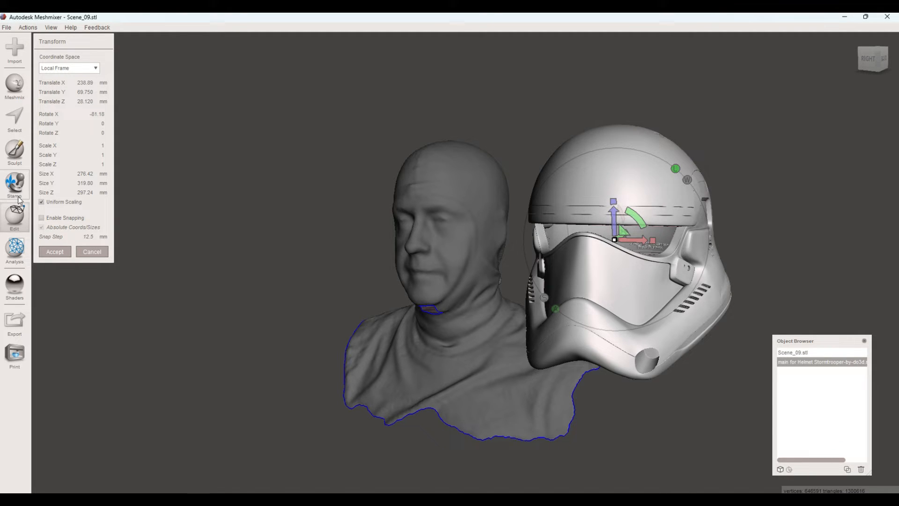
- Shift the helmet about 271 mm along X beside the head scan and accept the transform
{"action": "left_click", "coordinate": [14, 218]}
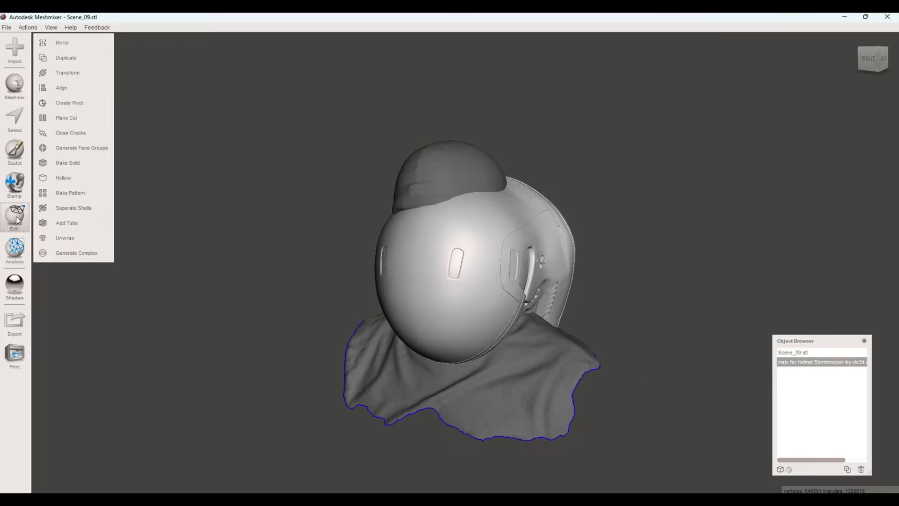
{"action": "mouse_move", "coordinate": [66, 117]}
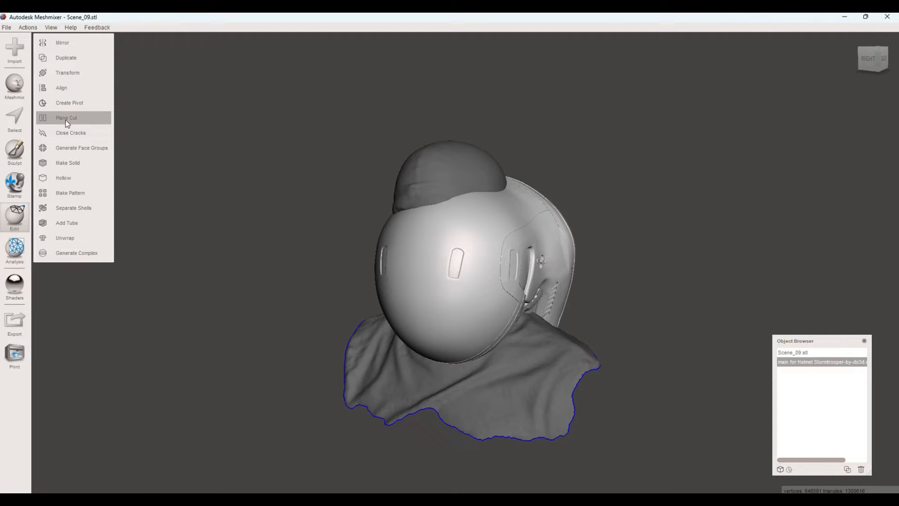
{"action": "mouse_move", "coordinate": [15, 182]}
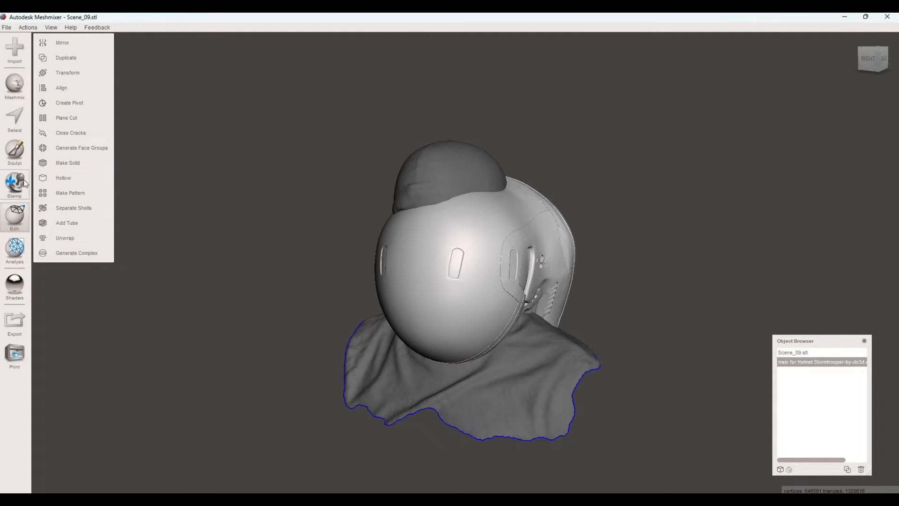
{"action": "mouse_move", "coordinate": [67, 163]}
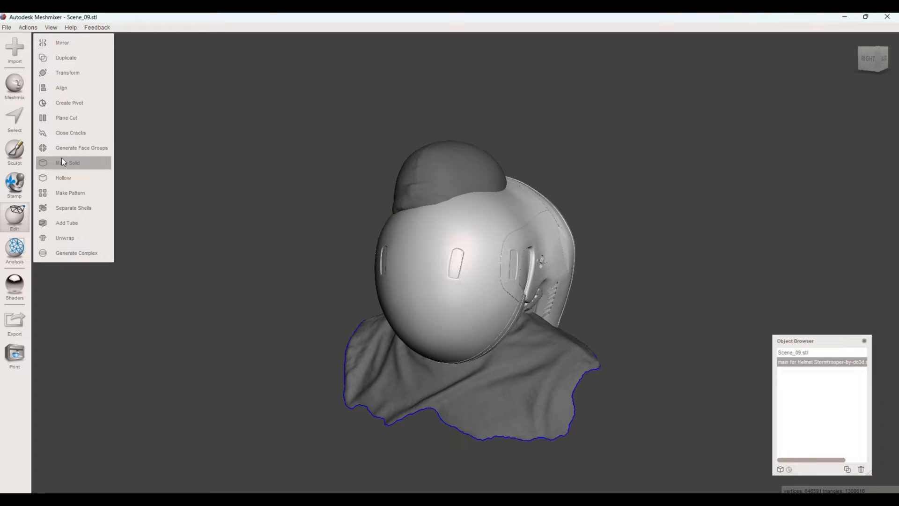
{"action": "left_click", "coordinate": [67, 72]}
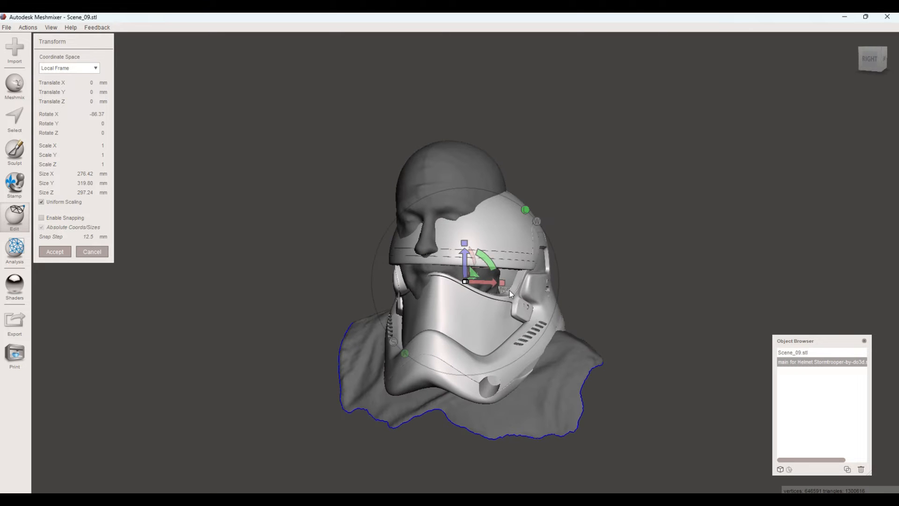
{"action": "mouse_move", "coordinate": [491, 283]}
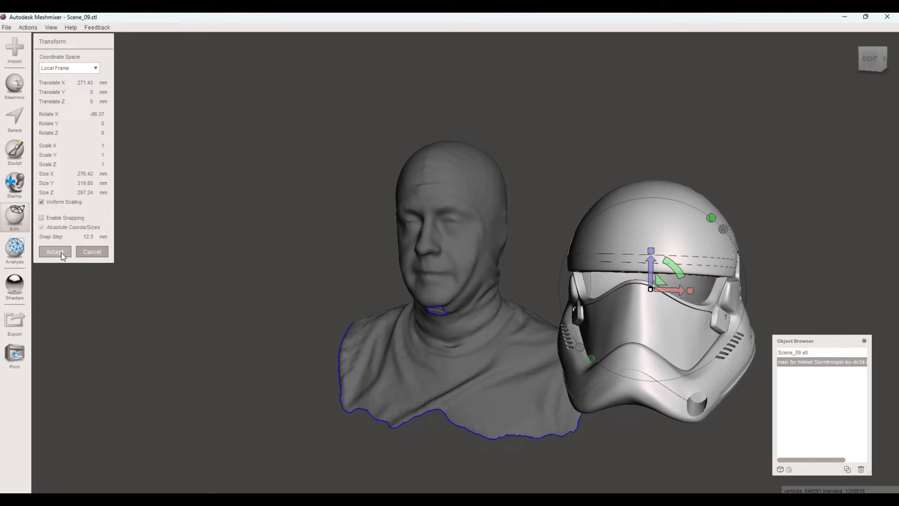
{"action": "left_click", "coordinate": [54, 252]}
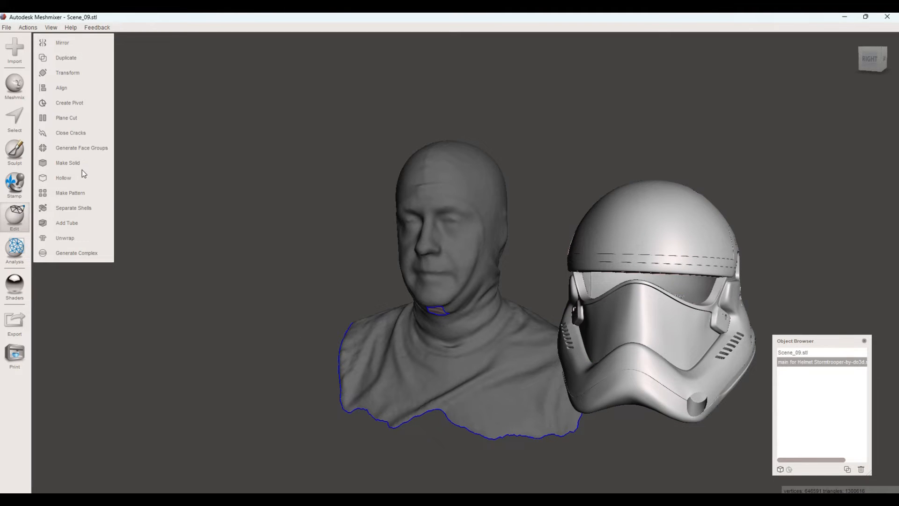
- Plane-cut the helmet lengthwise with Cut (Discard Half) and Remeshed Fill, keeping the left half
{"action": "left_click", "coordinate": [66, 117]}
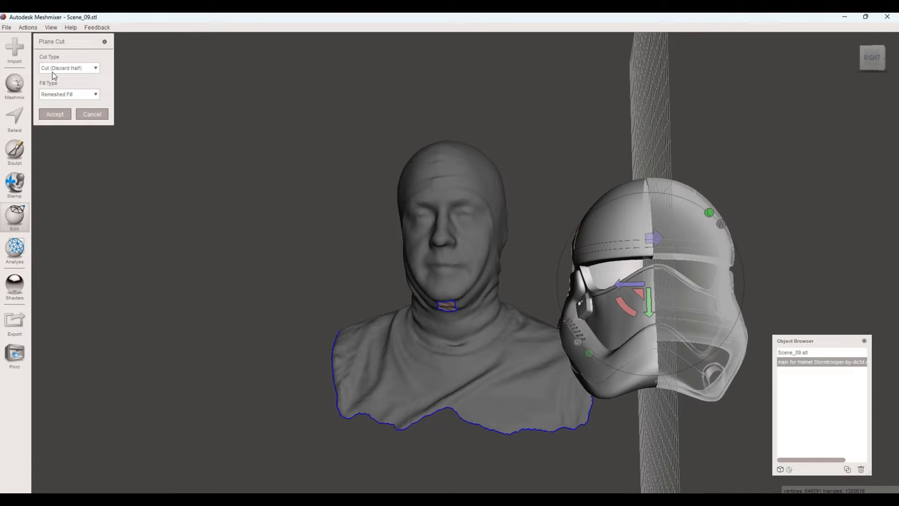
{"action": "left_click", "coordinate": [68, 67]}
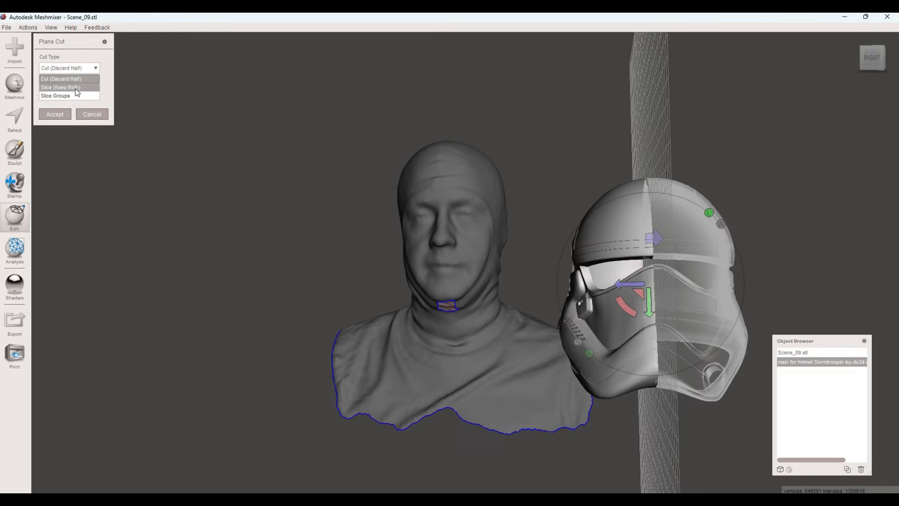
{"action": "mouse_move", "coordinate": [69, 78]}
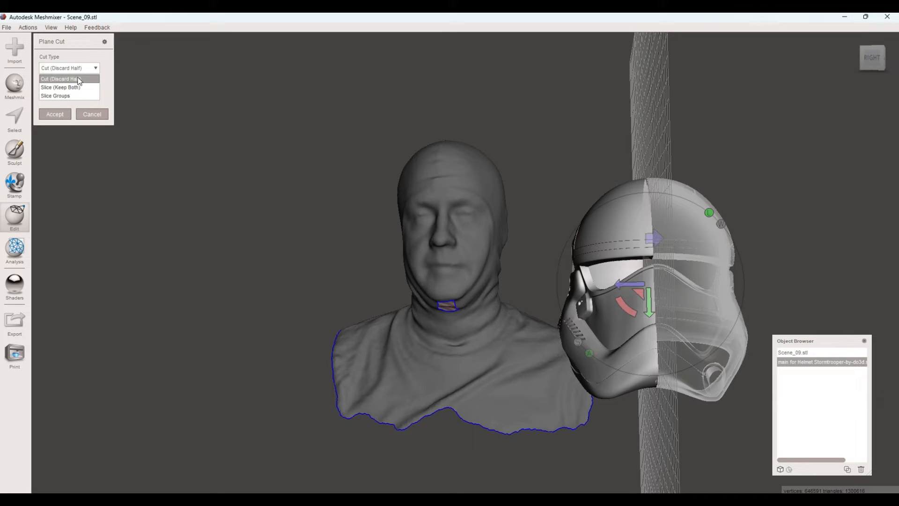
{"action": "left_click", "coordinate": [61, 79]}
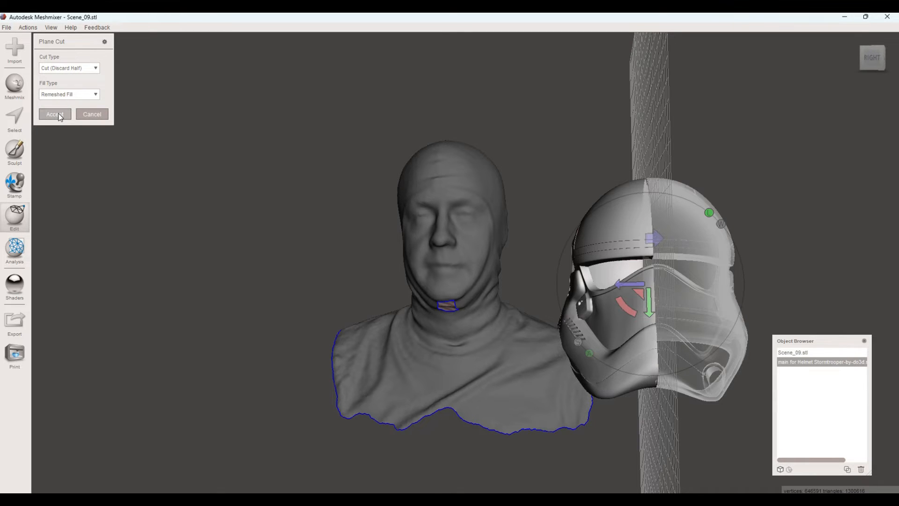
{"action": "left_click", "coordinate": [54, 113]}
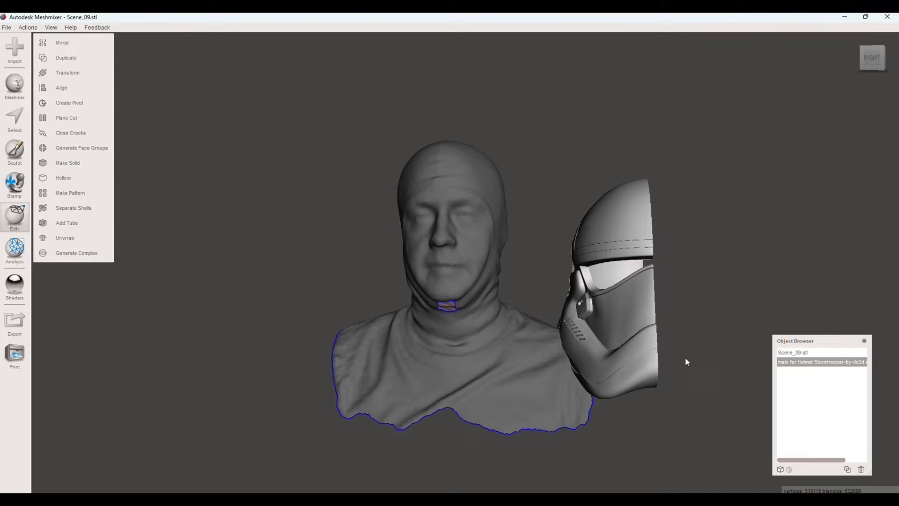
{"action": "mouse_move", "coordinate": [66, 72]}
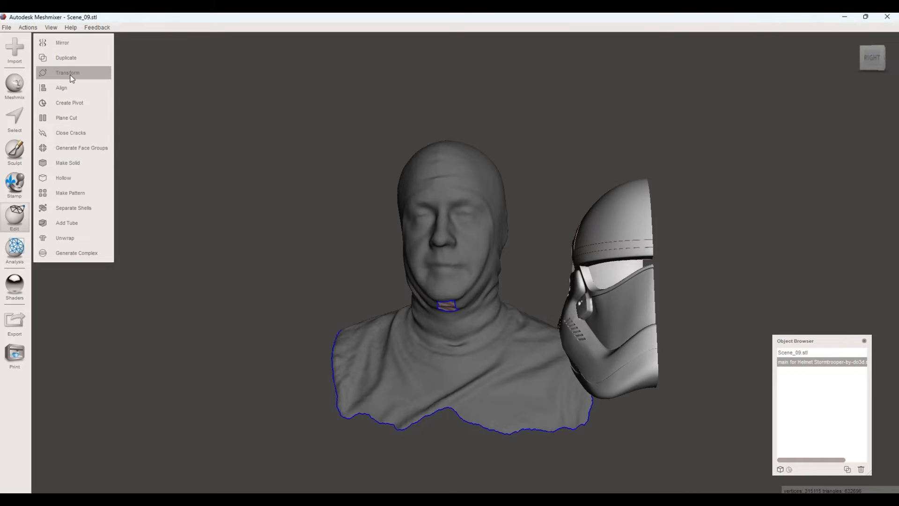
- Reposition and tilt the half helmet around the head scan and start editing its scale
{"action": "left_click", "coordinate": [67, 72]}
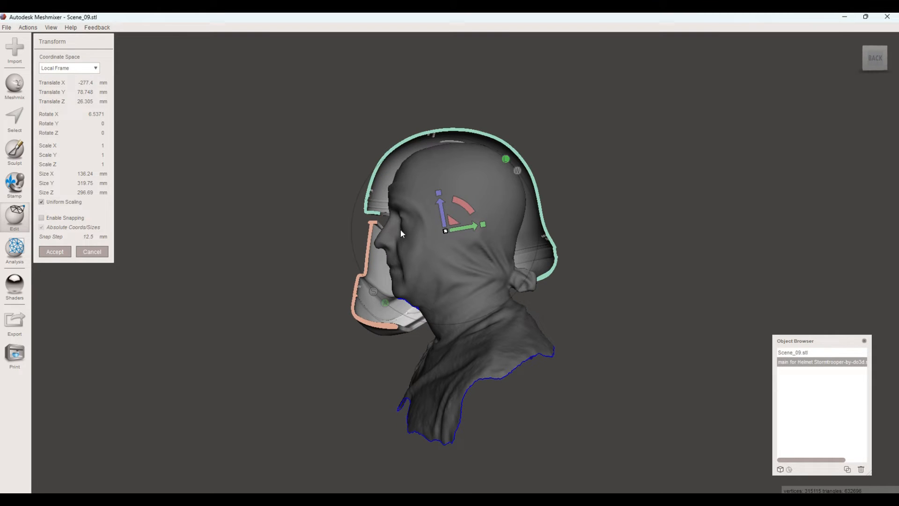
{"action": "left_click", "coordinate": [91, 155]}
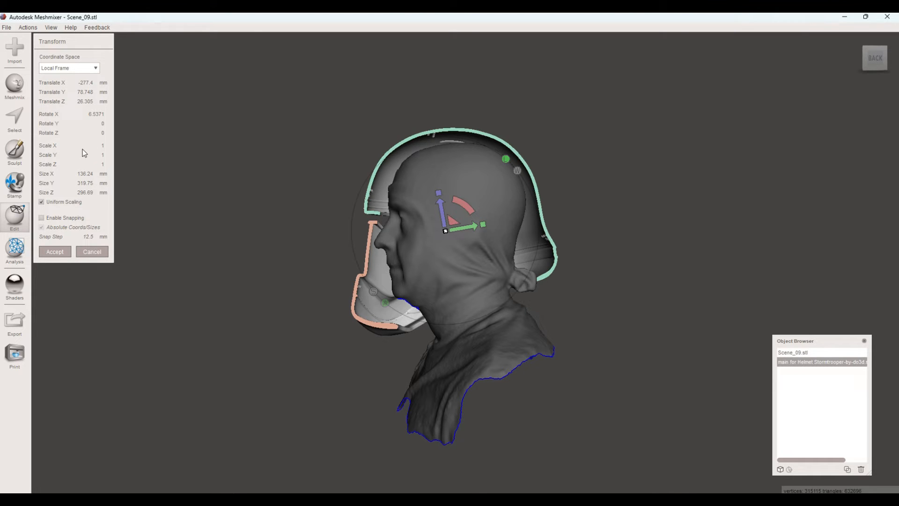
{"action": "left_click", "coordinate": [89, 155]}
{"action": "type", "text": "0.97"}
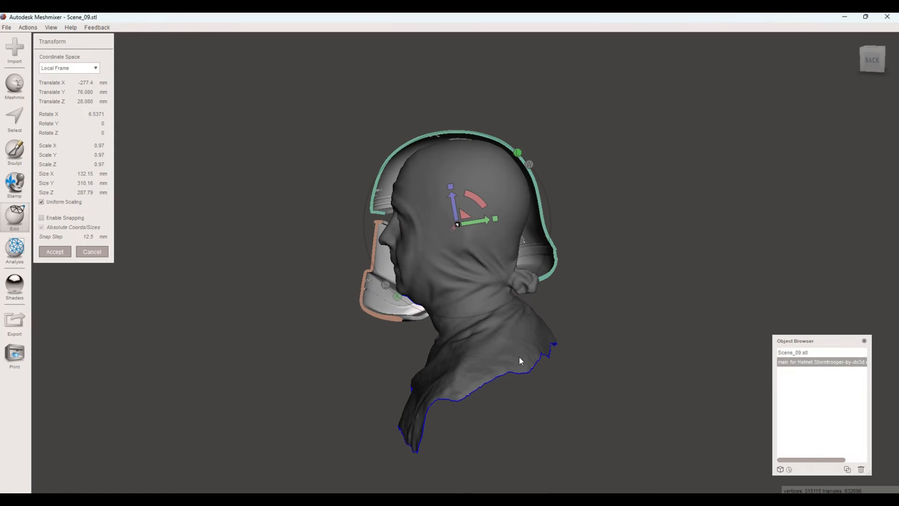
{"action": "mouse_move", "coordinate": [498, 348]}
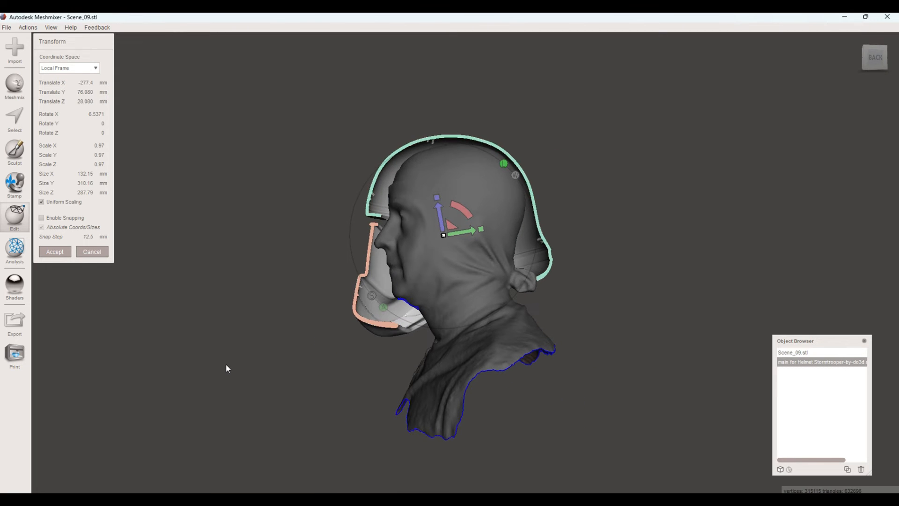
{"action": "mouse_move", "coordinate": [434, 28]}
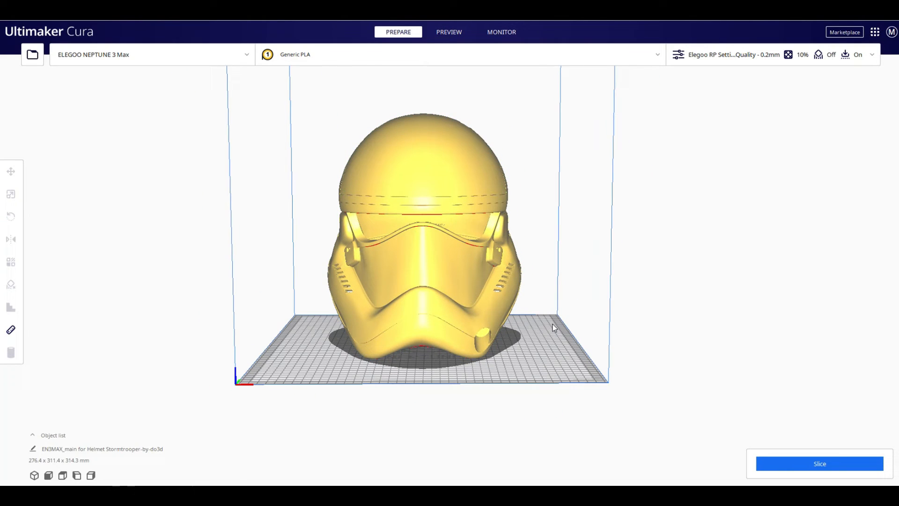
- Select the helmet and show its Scale settings, about 276 × 311 × 314 mm at 100%
{"action": "left_click", "coordinate": [11, 217]}
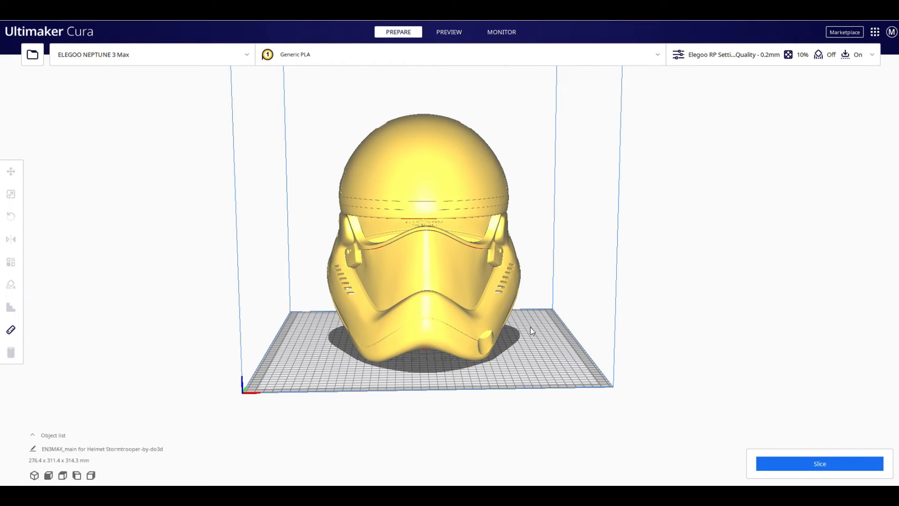
{"action": "left_click", "coordinate": [11, 217]}
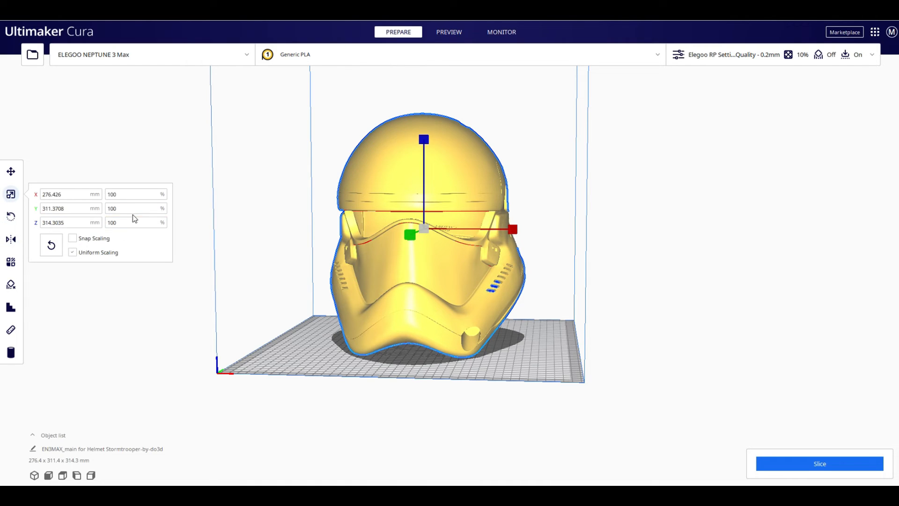
{"action": "mouse_move", "coordinate": [97, 268]}
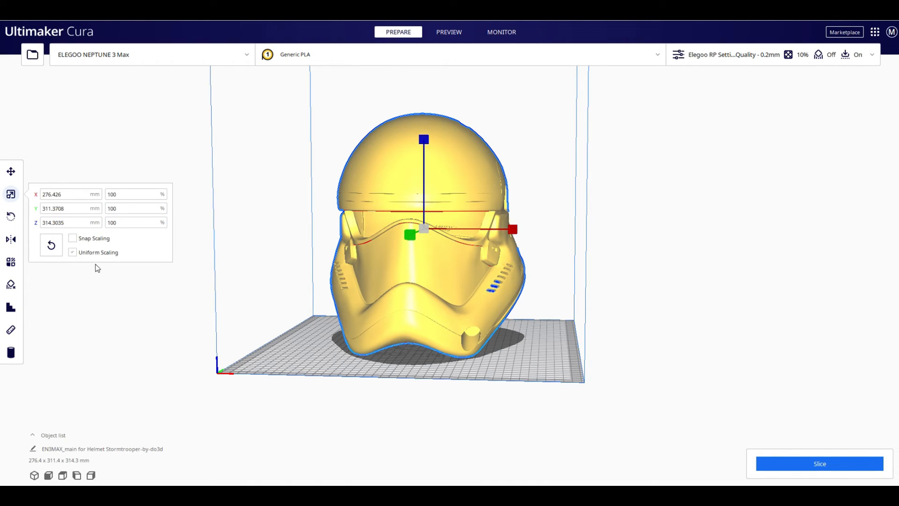
- Enter 97 in the X percentage box to scale the helmet uniformly to 97%
{"action": "left_click", "coordinate": [136, 194]}
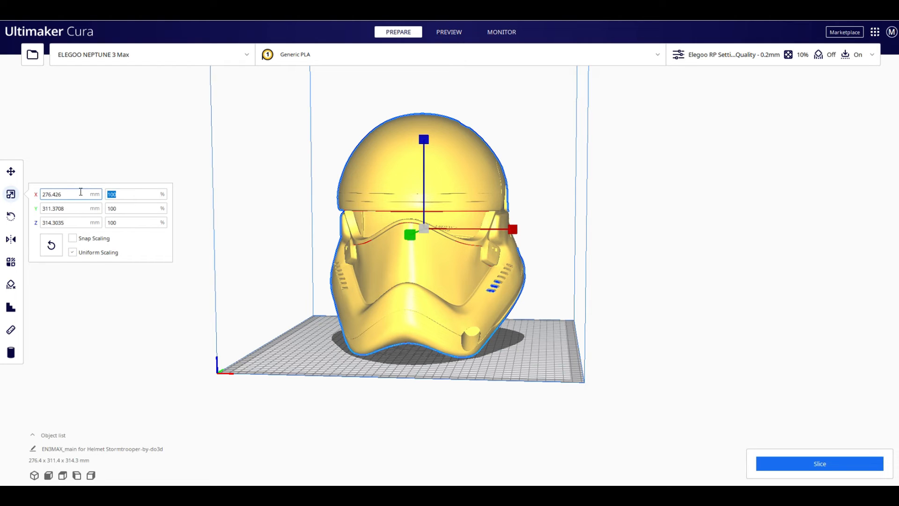
{"action": "type", "text": "97"}
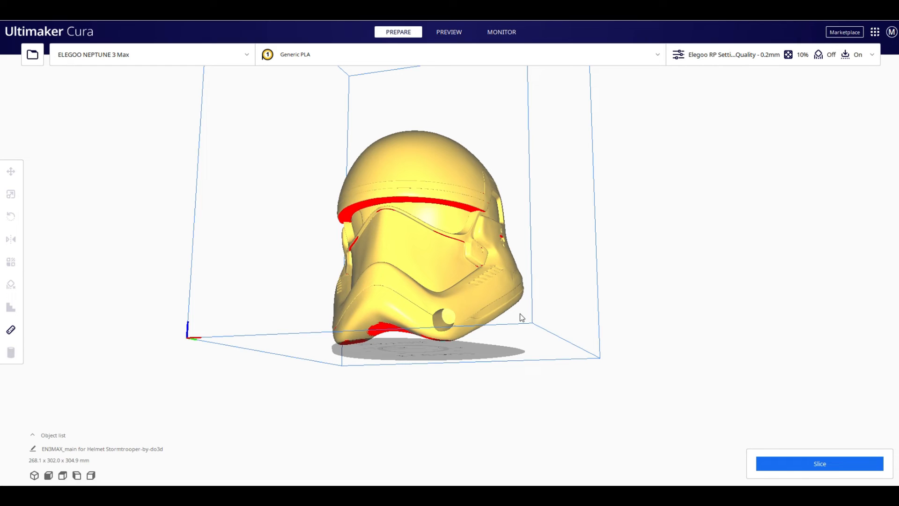
- Bring up the file-open window listing the Stormtrooper helmet part files
{"action": "left_click", "coordinate": [32, 54]}
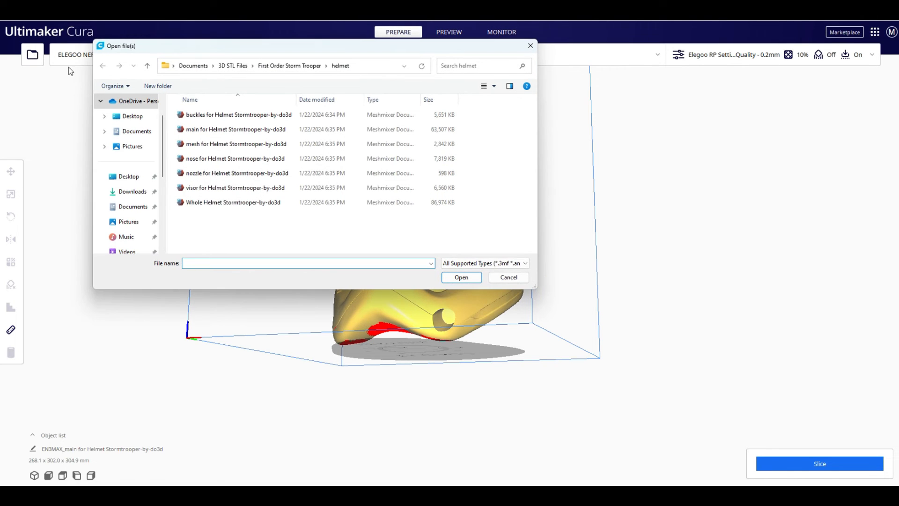